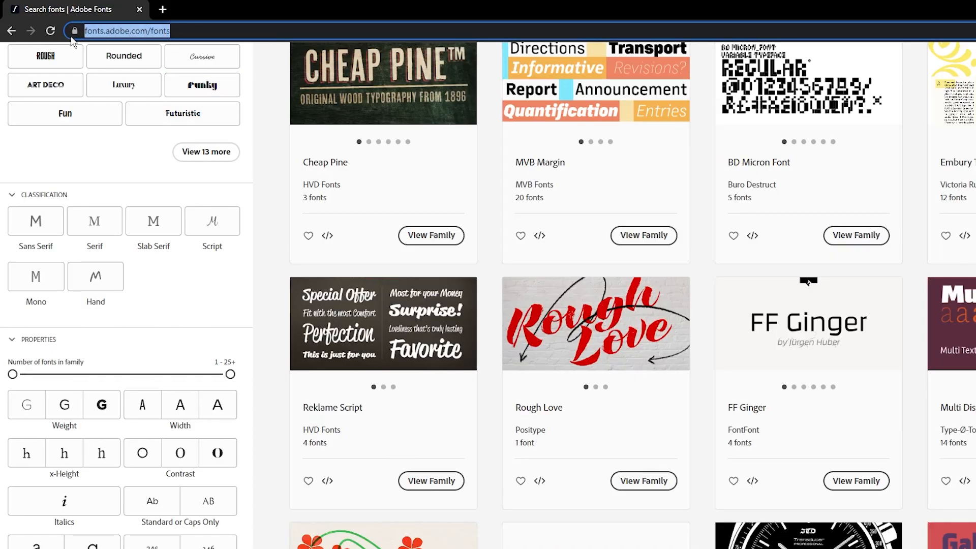
Step: Filter the catalogue to Script classification at light weights and browse to Flirt Script
{"action": "left_click", "coordinate": [211, 221]}
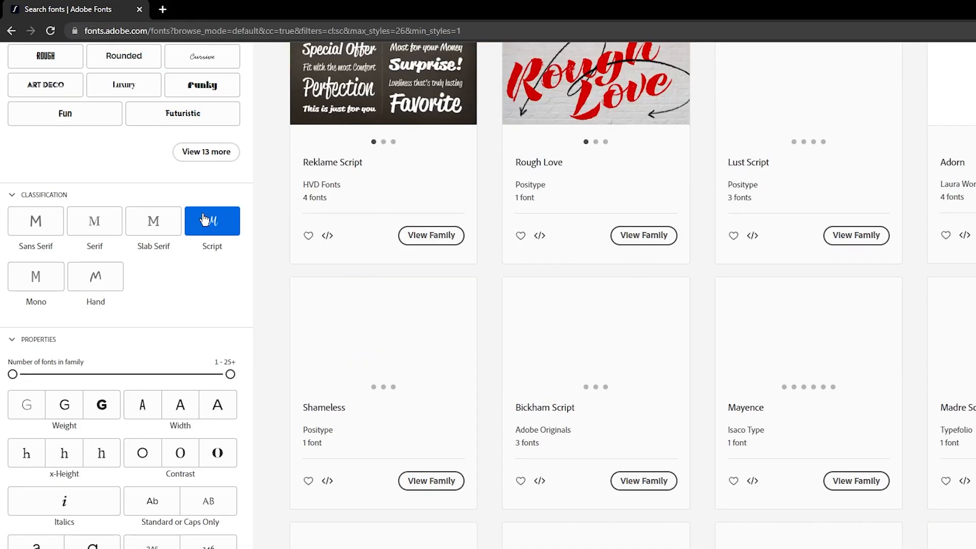
{"action": "left_click", "coordinate": [26, 404]}
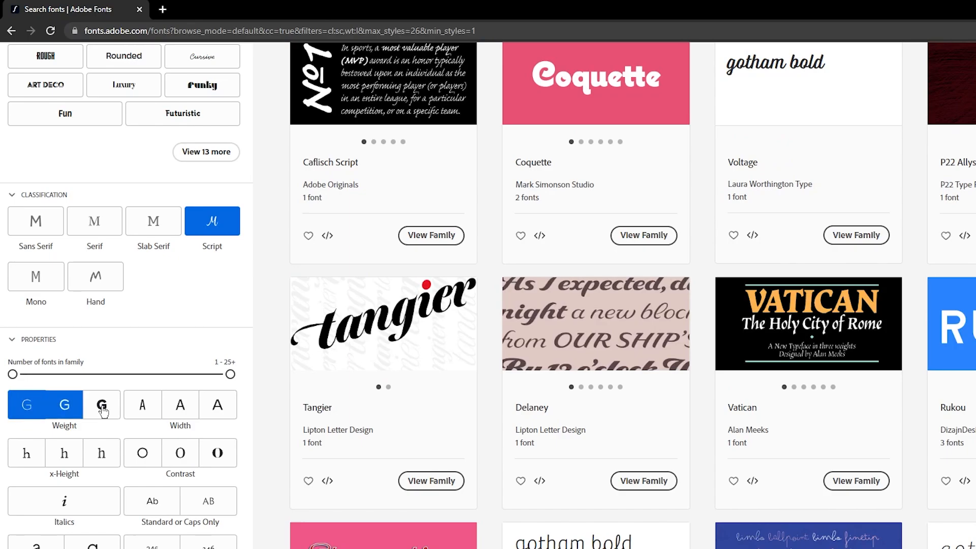
{"action": "scroll", "scroll_direction": "down", "scroll_amount": 3}
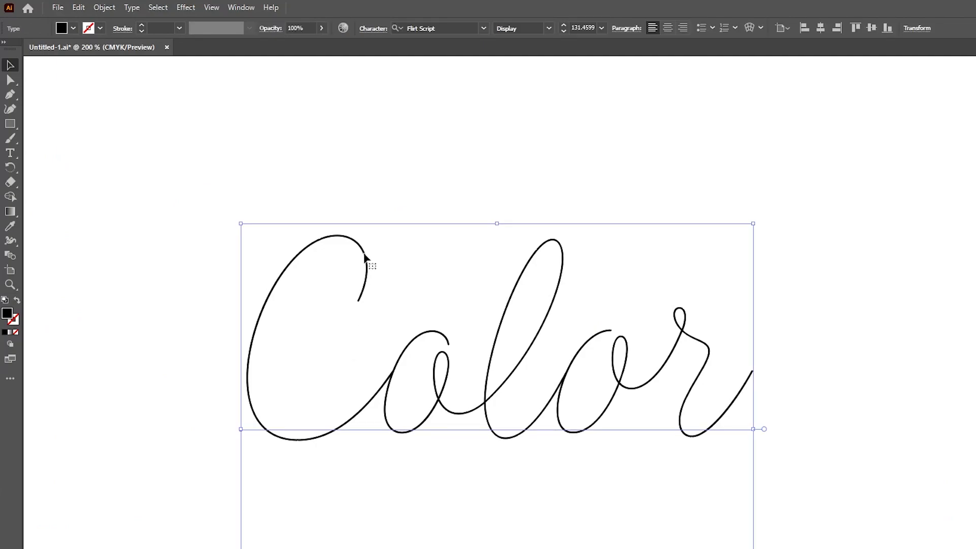
Step: Image Trace the rasterized Flirt Script 'Color' with the Line Art preset
{"action": "left_click", "coordinate": [104, 7]}
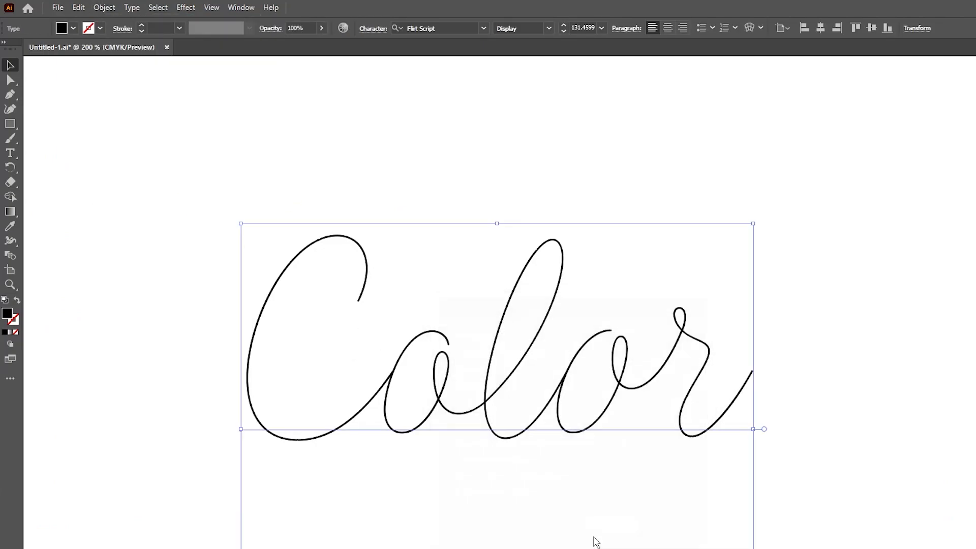
{"action": "left_click", "coordinate": [281, 28]}
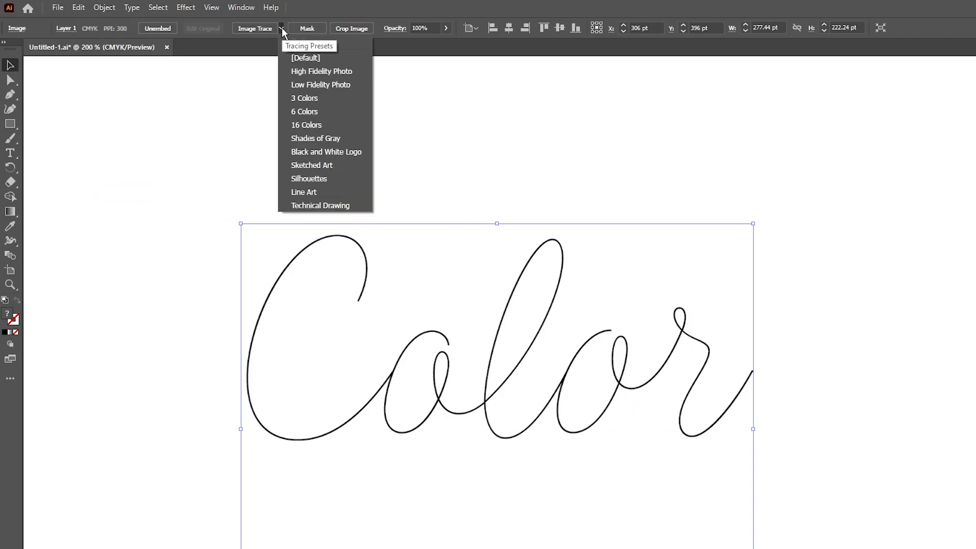
{"action": "mouse_move", "coordinate": [323, 195]}
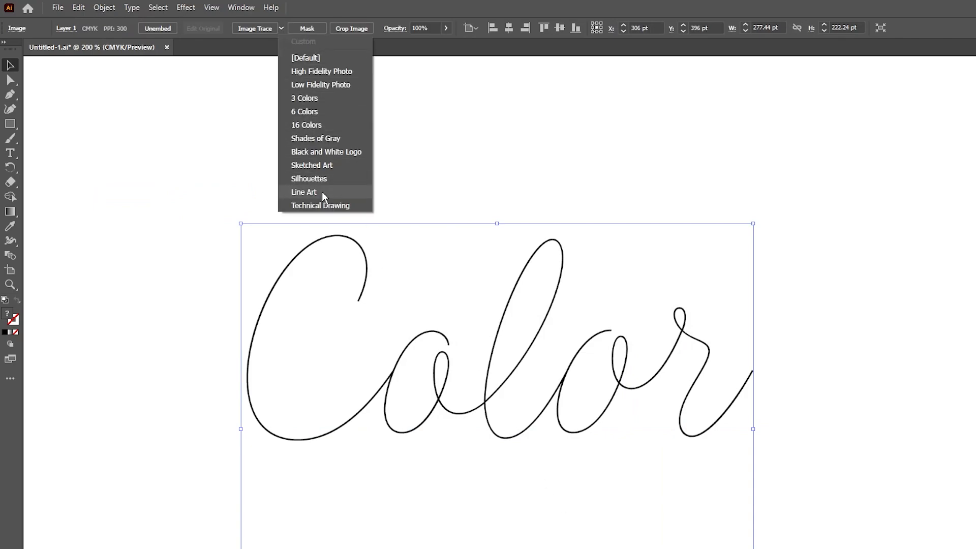
{"action": "left_click", "coordinate": [304, 192]}
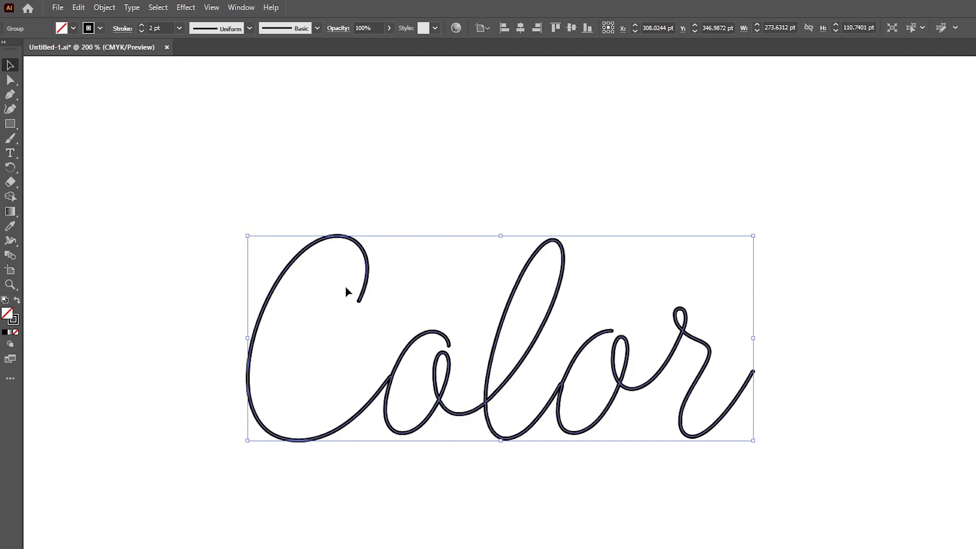
{"action": "mouse_move", "coordinate": [720, 450]}
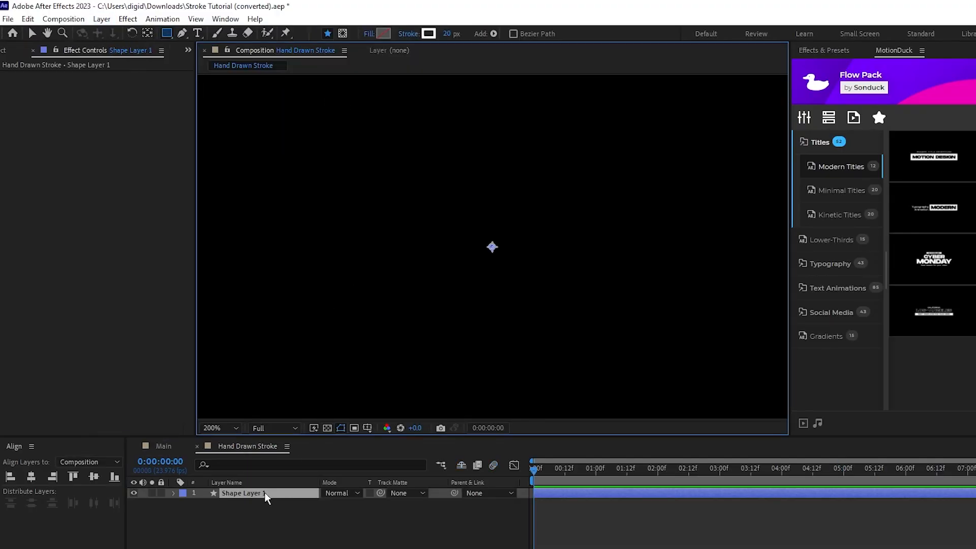
Step: Paste the Illustrator paths onto Shape Layer 1 as masks and expand its Masks list
{"action": "left_click", "coordinate": [174, 492]}
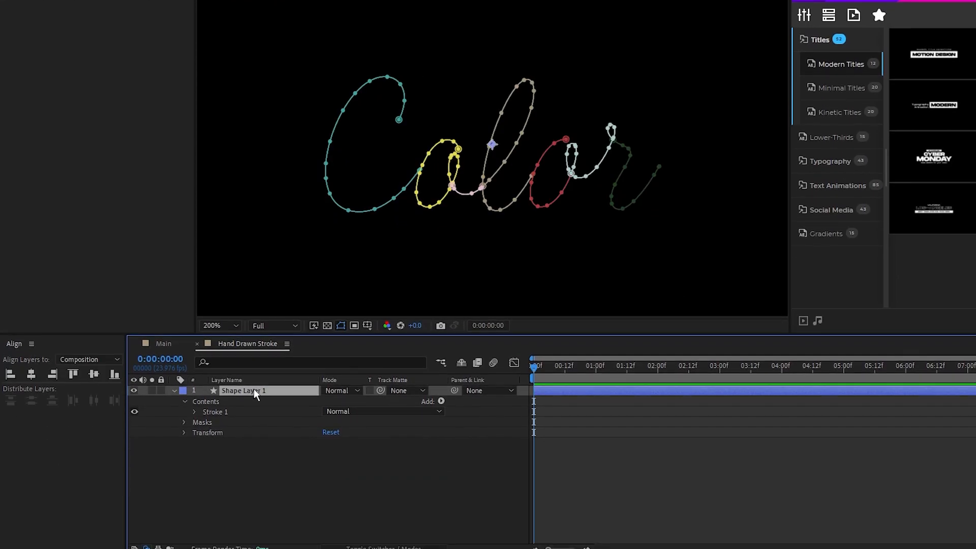
{"action": "left_click", "coordinate": [184, 422]}
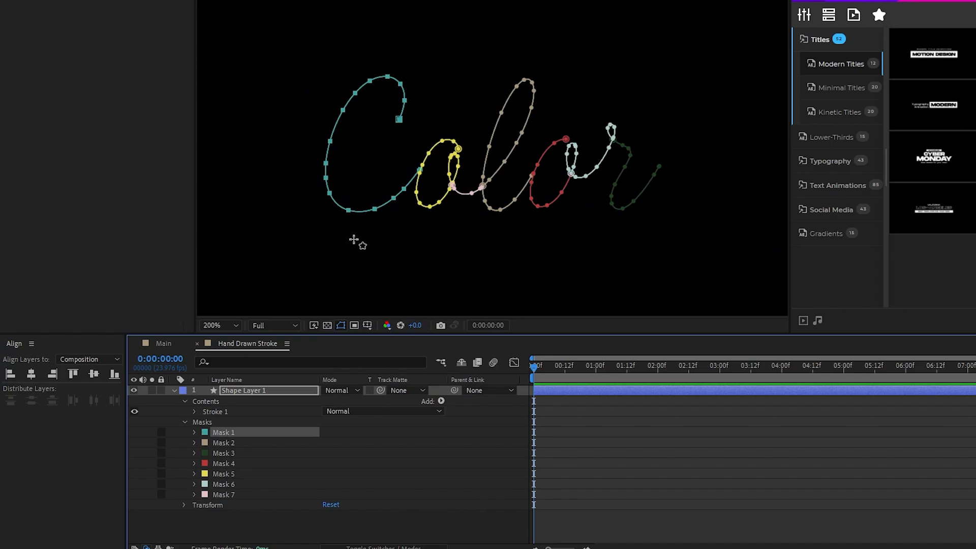
{"action": "mouse_move", "coordinate": [467, 151]}
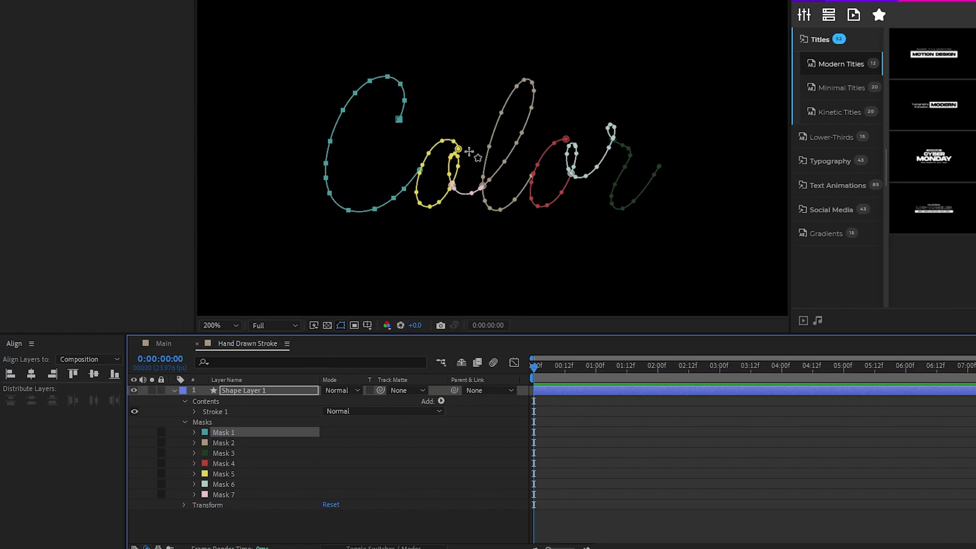
{"action": "mouse_move", "coordinate": [259, 509]}
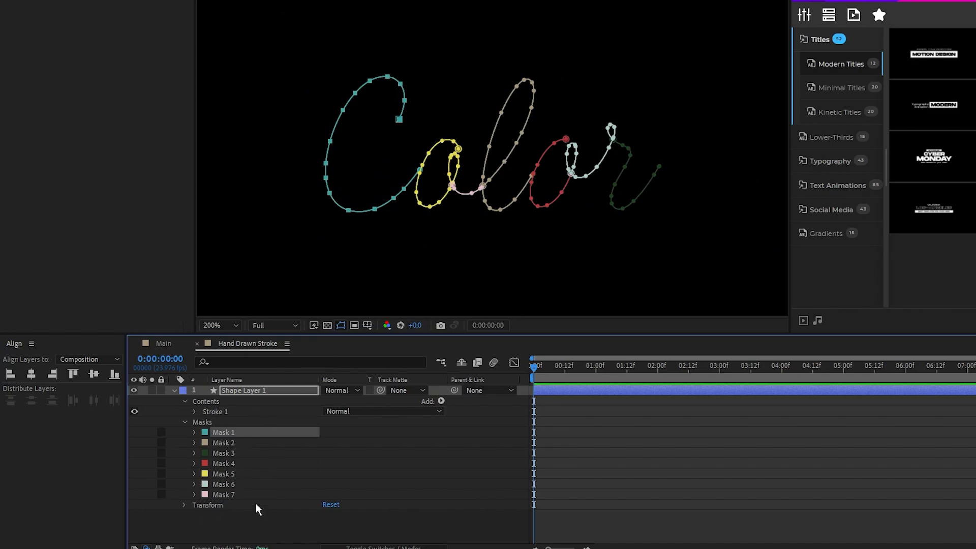
{"action": "mouse_move", "coordinate": [265, 485]}
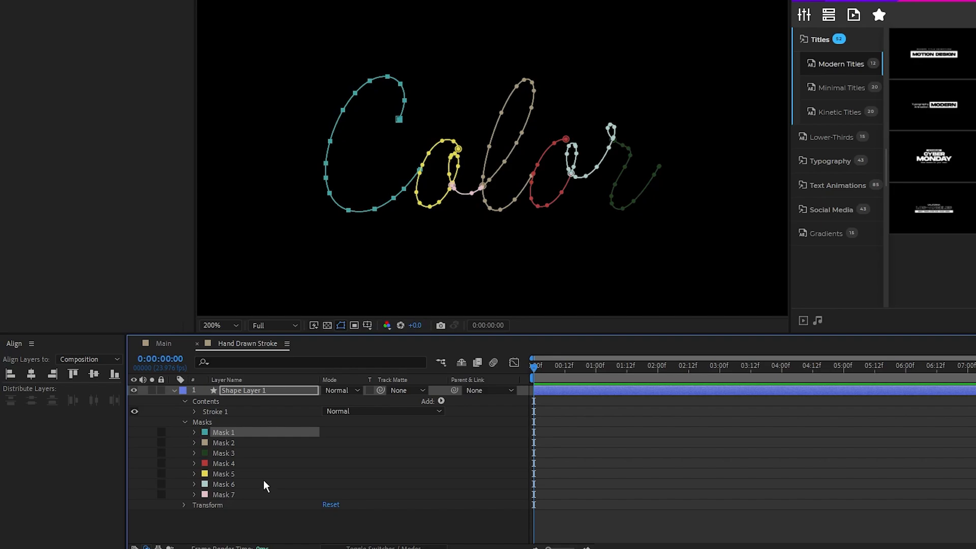
{"action": "mouse_move", "coordinate": [405, 82]}
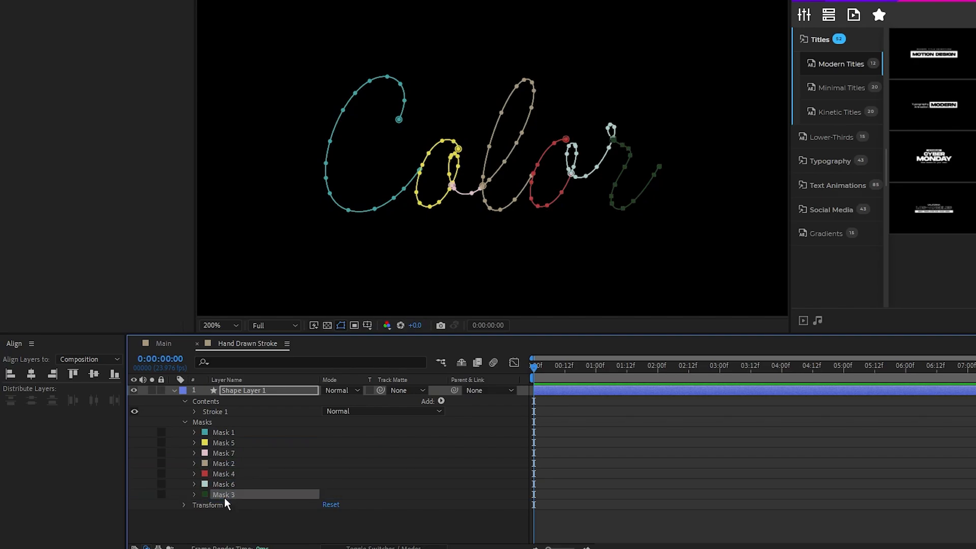
{"action": "mouse_move", "coordinate": [280, 427]}
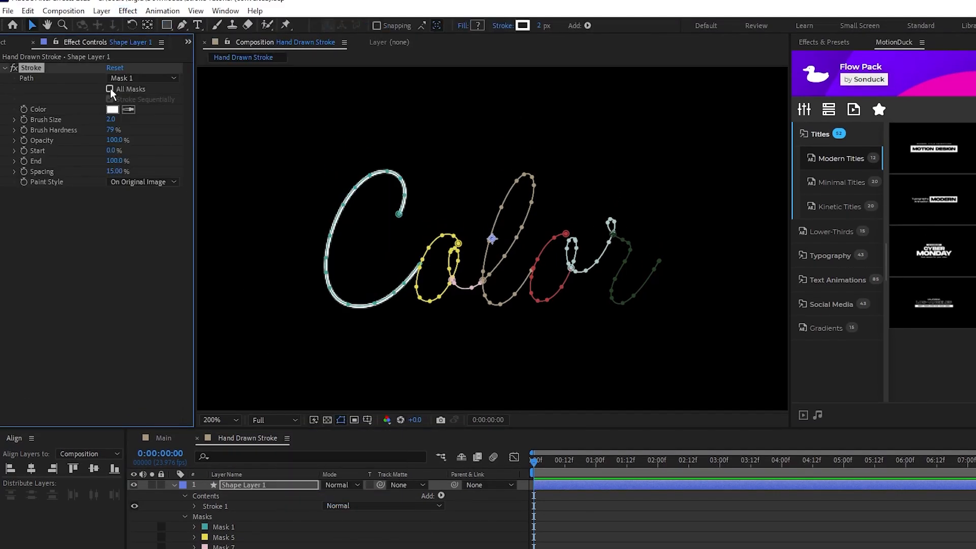
Step: Set the Stroke effect to All Masks, Stroke Sequentially, Brush Size 10
{"action": "left_click", "coordinate": [110, 89]}
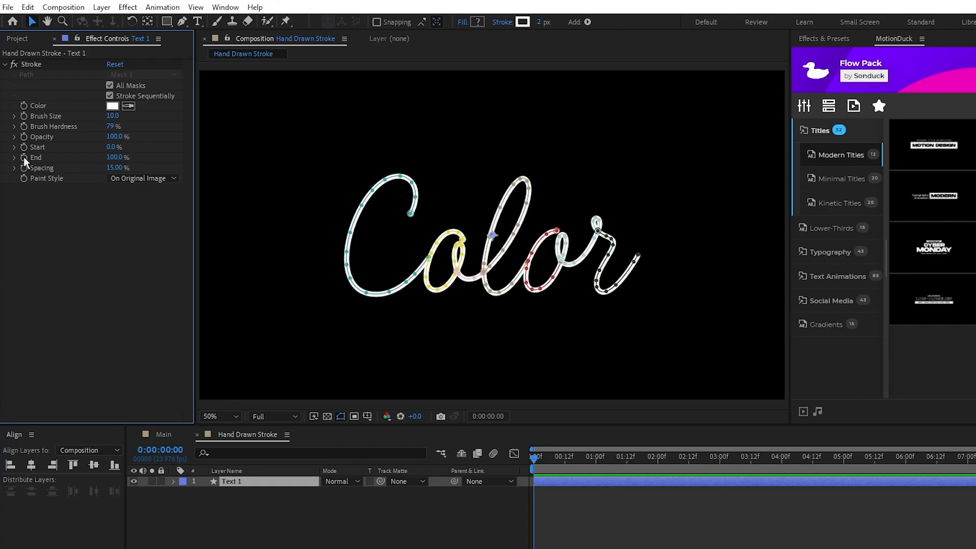
Step: Keyframe Stroke End from 0% at 0:00 to 100% at 4:00 and duplicate the layer as Text 2
{"action": "left_click", "coordinate": [23, 156]}
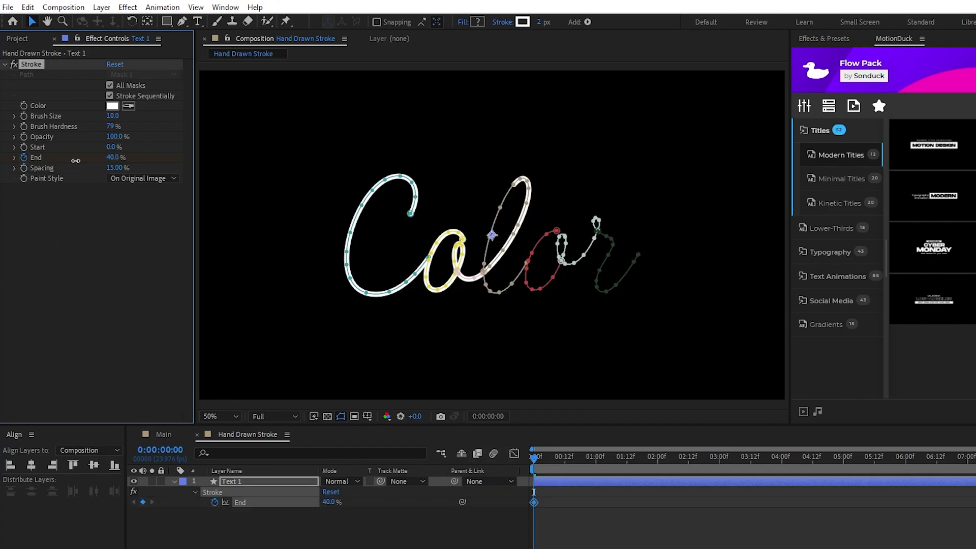
{"action": "left_click", "coordinate": [772, 457]}
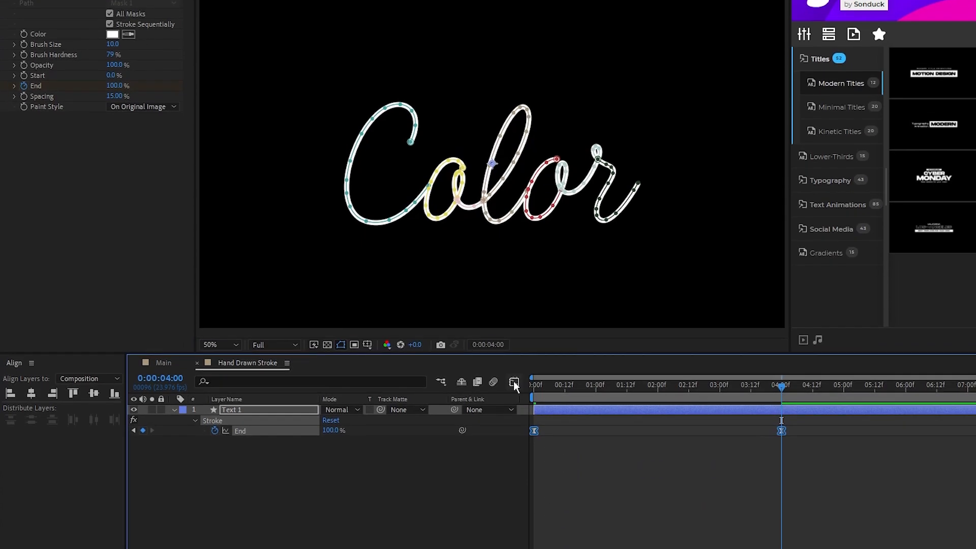
{"action": "left_click", "coordinate": [515, 368]}
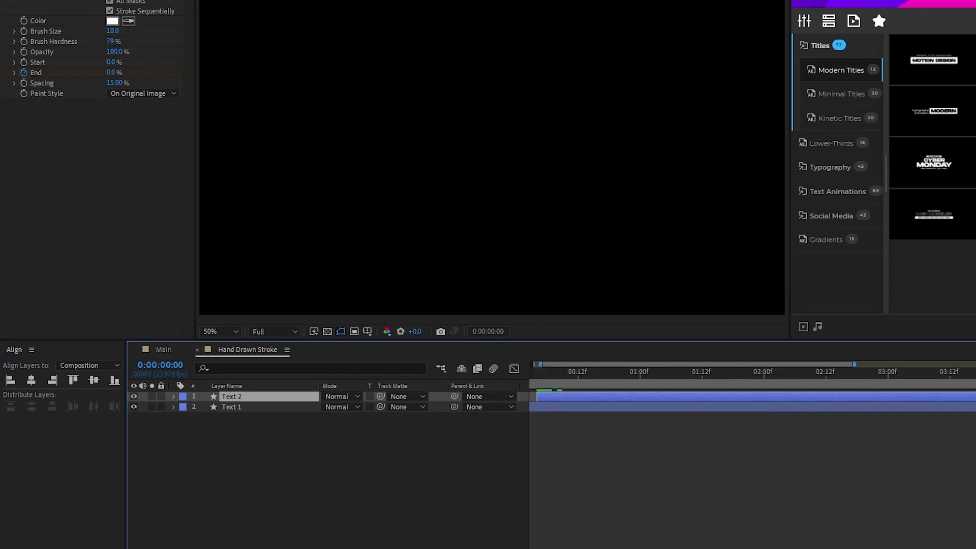
Step: Create a new Gradient solid layer and apply the 4-Color Gradient effect to it
{"action": "left_click", "coordinate": [549, 372]}
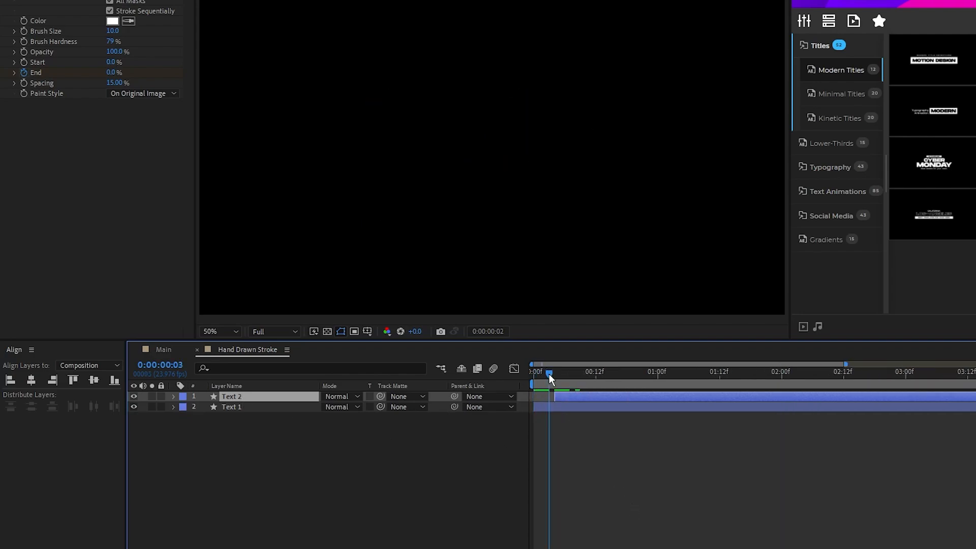
{"action": "left_click", "coordinate": [101, 6]}
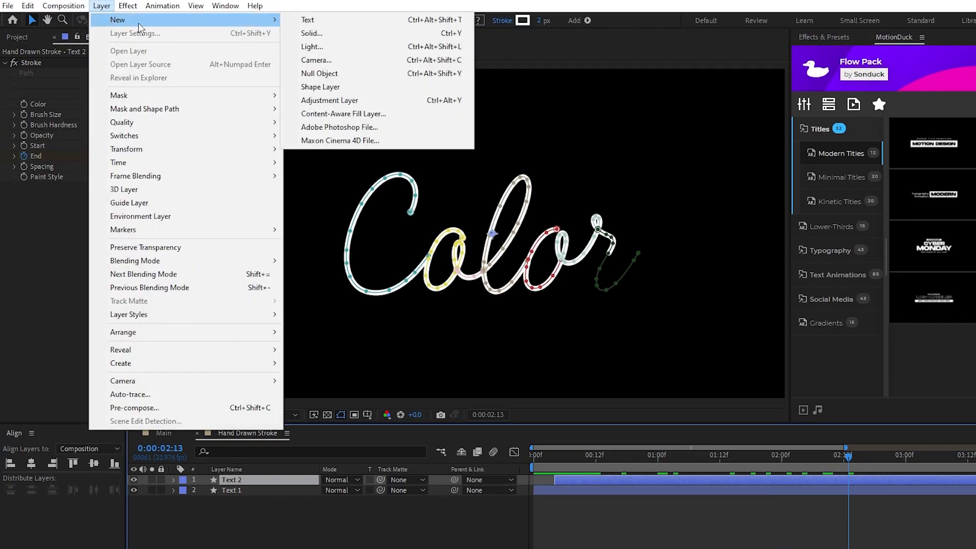
{"action": "left_click", "coordinate": [311, 33]}
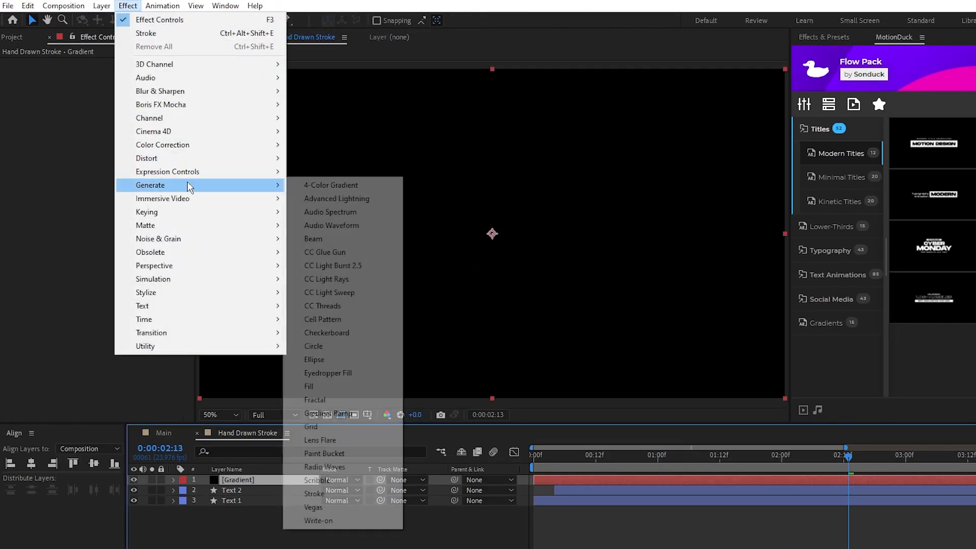
{"action": "left_click", "coordinate": [331, 185]}
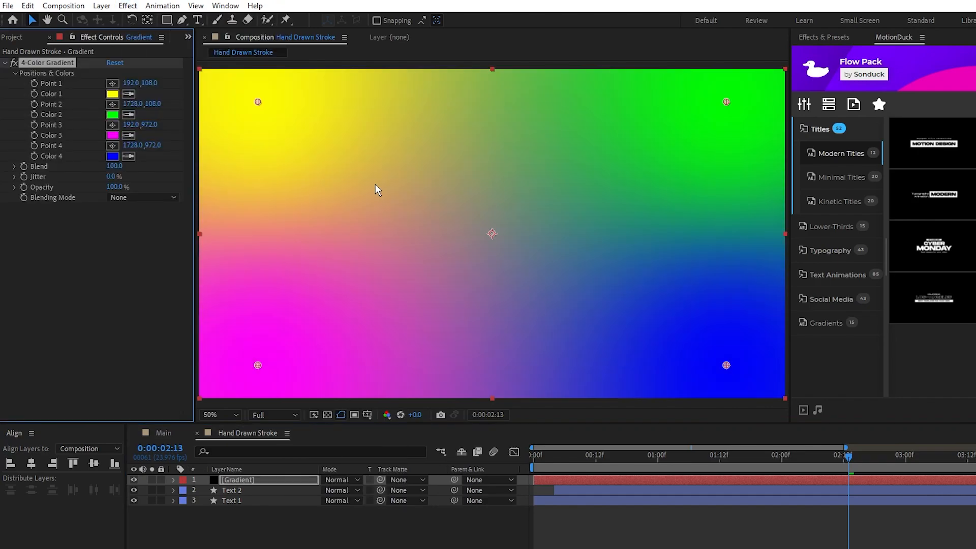
Step: Set the gradient colours yellow, red, purple, blue and move the four points into a centre row
{"action": "left_click", "coordinate": [111, 114]}
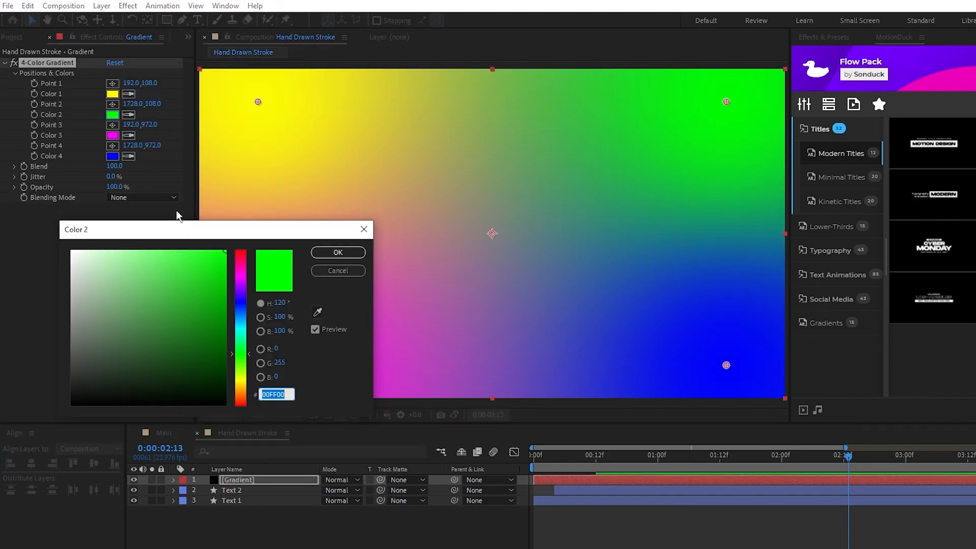
{"action": "left_click", "coordinate": [337, 252]}
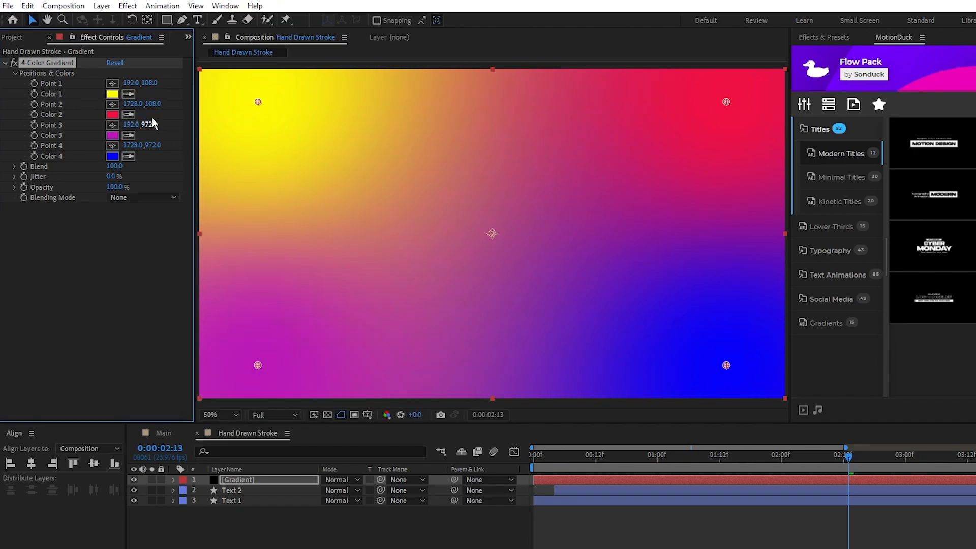
{"action": "left_click_drag", "start_coordinate": [257, 101], "coordinate": [374, 234]}
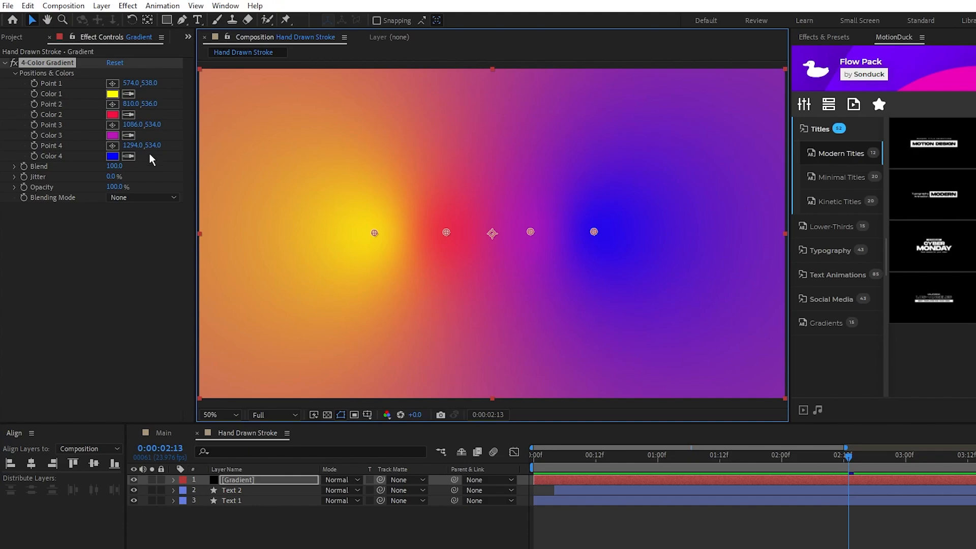
{"action": "mouse_move", "coordinate": [411, 245]}
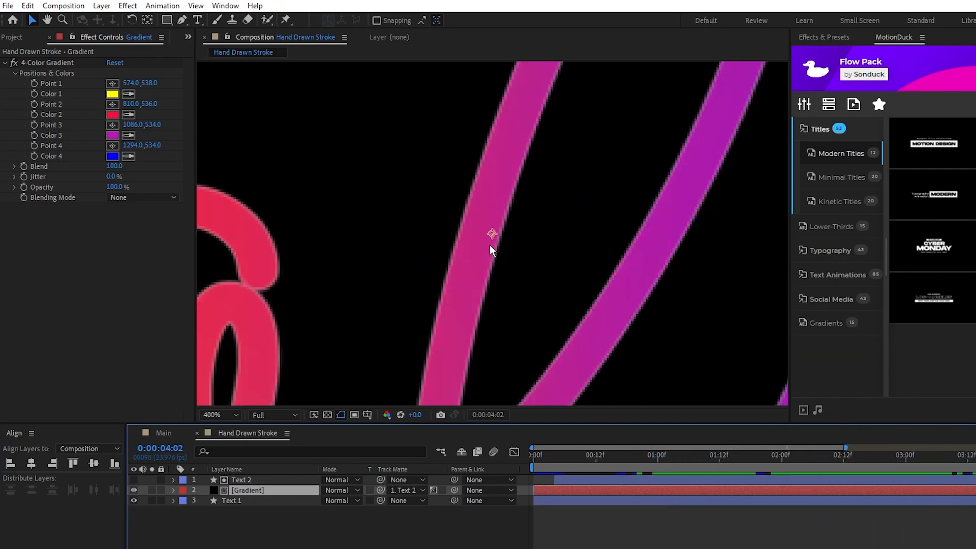
Step: Track-matte the Gradient layer to Text 2 and zoom to 400–800% to check the letter edges
{"action": "left_click", "coordinate": [209, 415]}
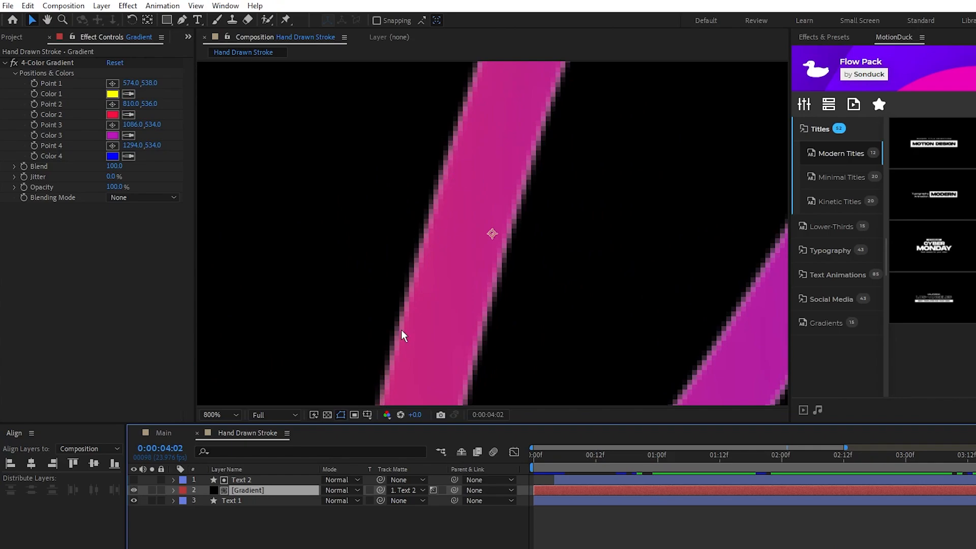
{"action": "left_click", "coordinate": [232, 500]}
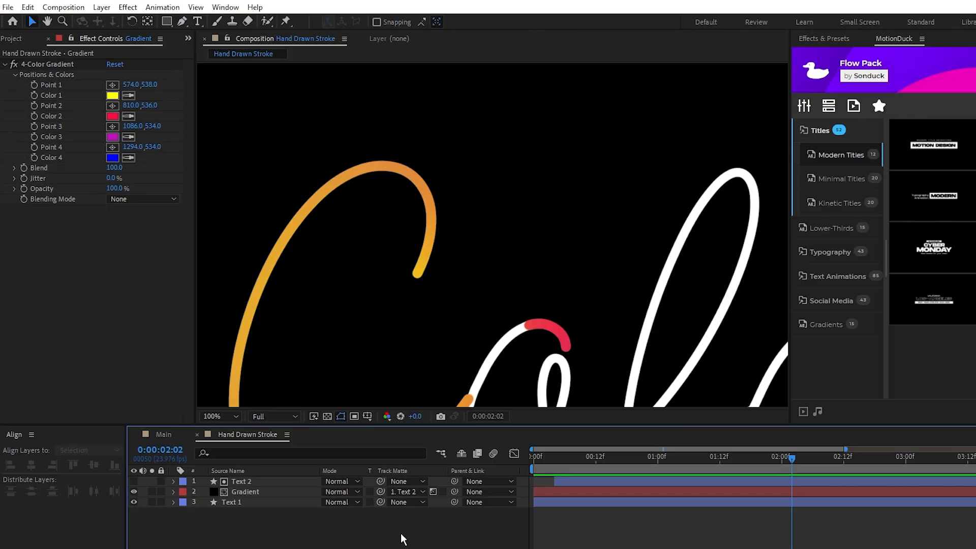
Step: Pen a 20 px white no-fill arc over the top curve of the C on a new shape layer
{"action": "left_click", "coordinate": [181, 21]}
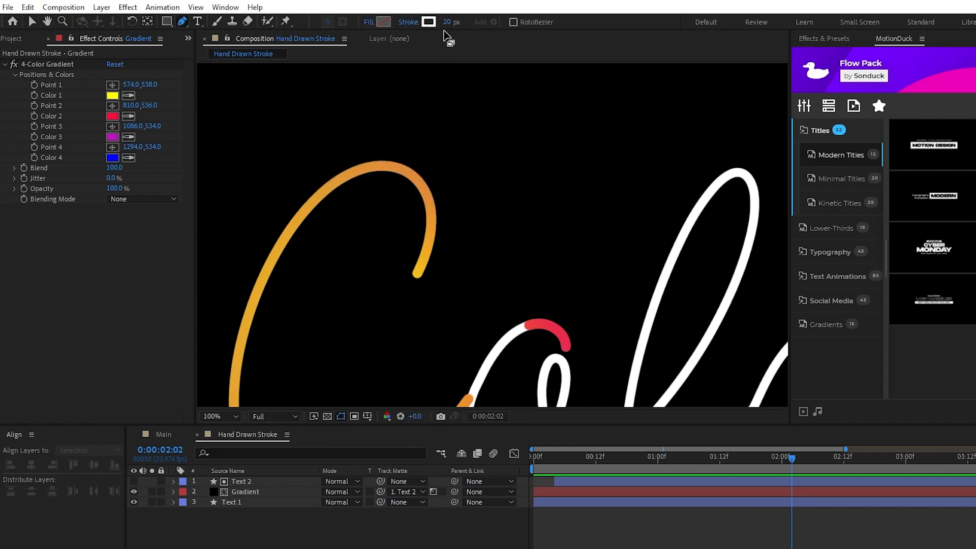
{"action": "mouse_move", "coordinate": [454, 217]}
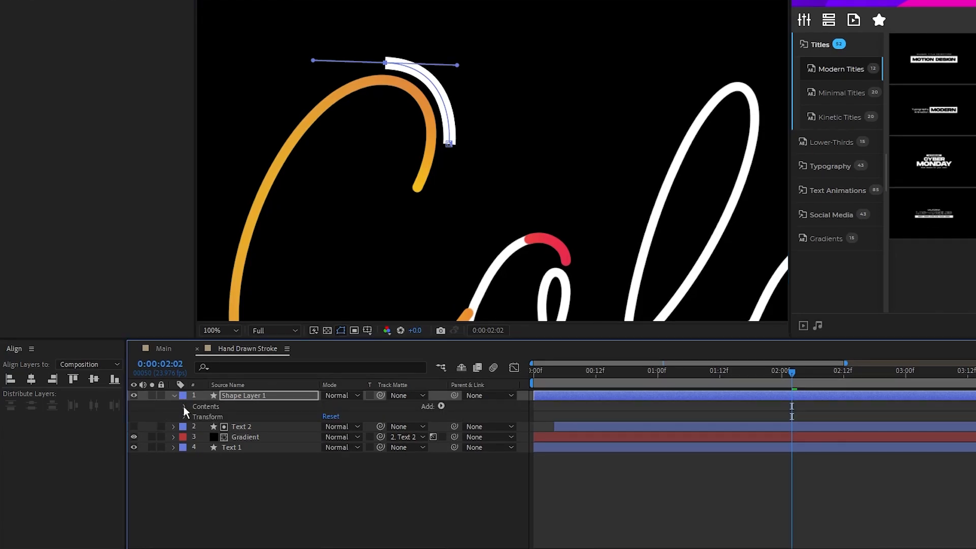
{"action": "left_click", "coordinate": [185, 407]}
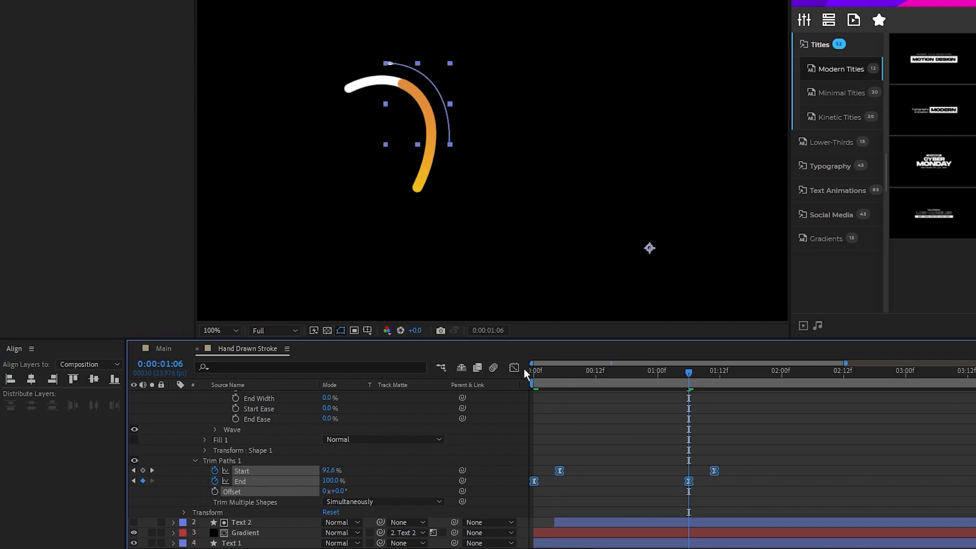
Step: Ease the Trim Paths keyframes in the Graph Editor and slide the layer to start at 1:04
{"action": "left_click", "coordinate": [513, 367]}
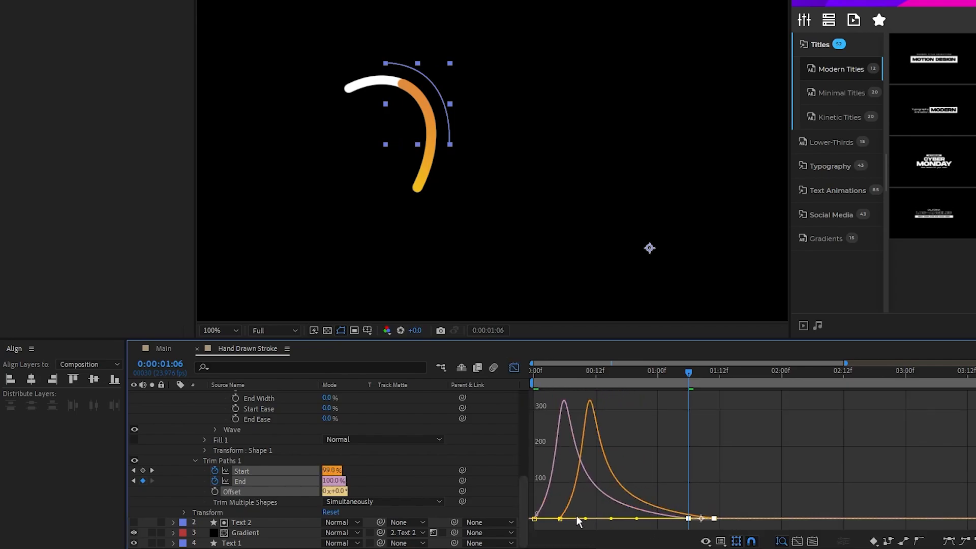
{"action": "left_click", "coordinate": [515, 368]}
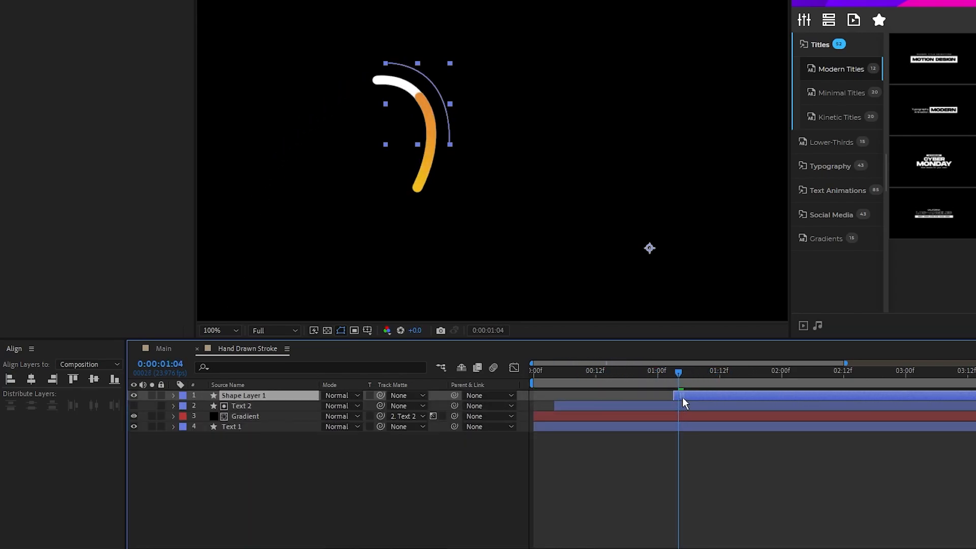
{"action": "left_click_drag", "start_coordinate": [677, 372], "coordinate": [709, 372]}
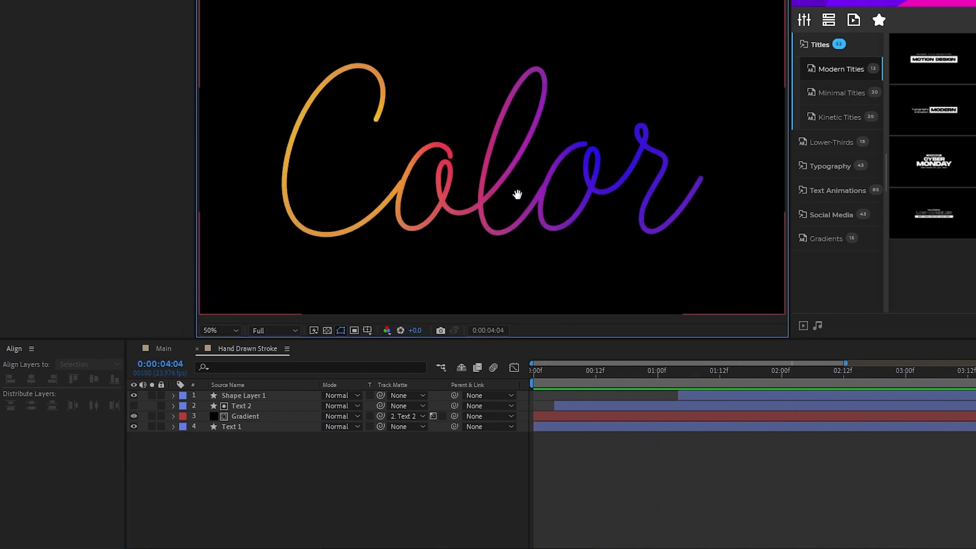
Step: Create the Transition and BG solids, with BG moved to the bottom of the stack
{"action": "left_click", "coordinate": [102, 7]}
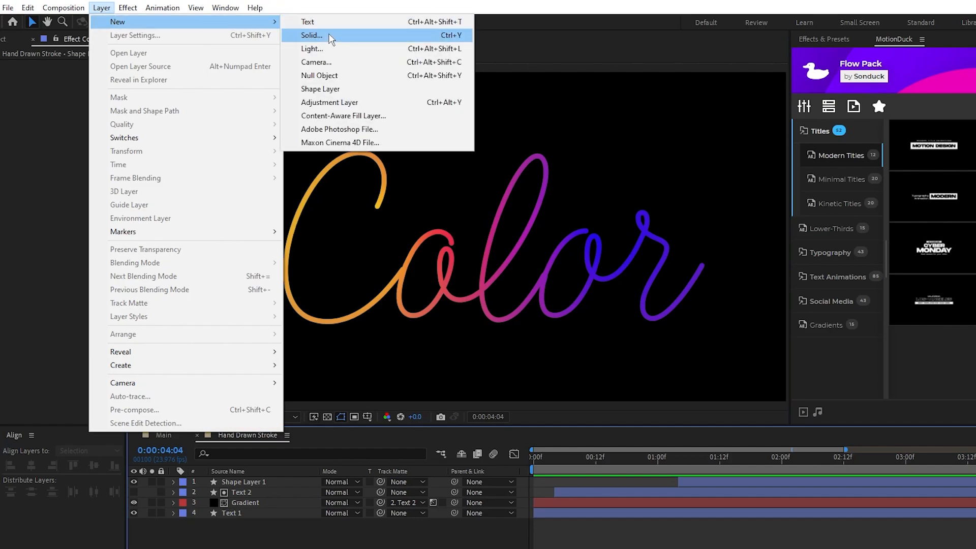
{"action": "left_click", "coordinate": [311, 35]}
{"action": "type", "text": "Transition"}
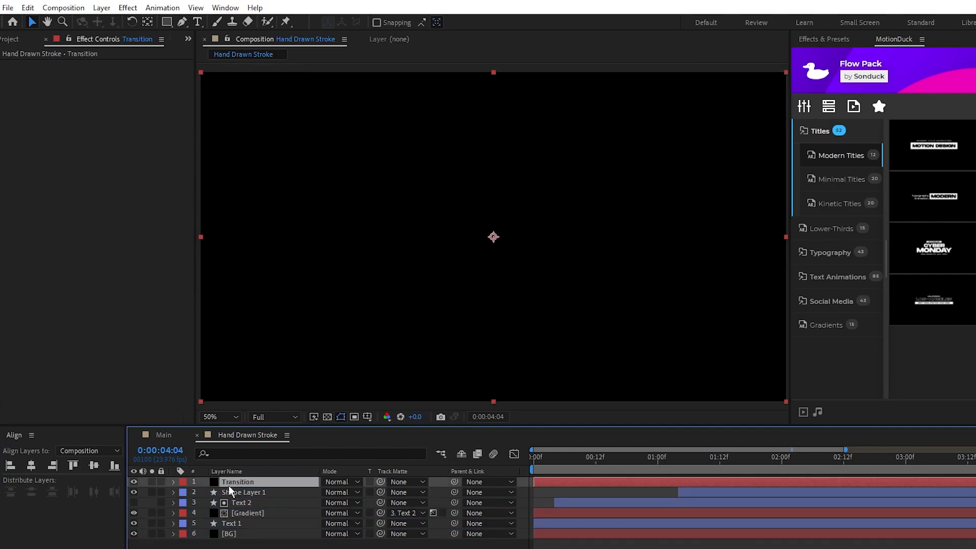
{"action": "left_click", "coordinate": [534, 452]}
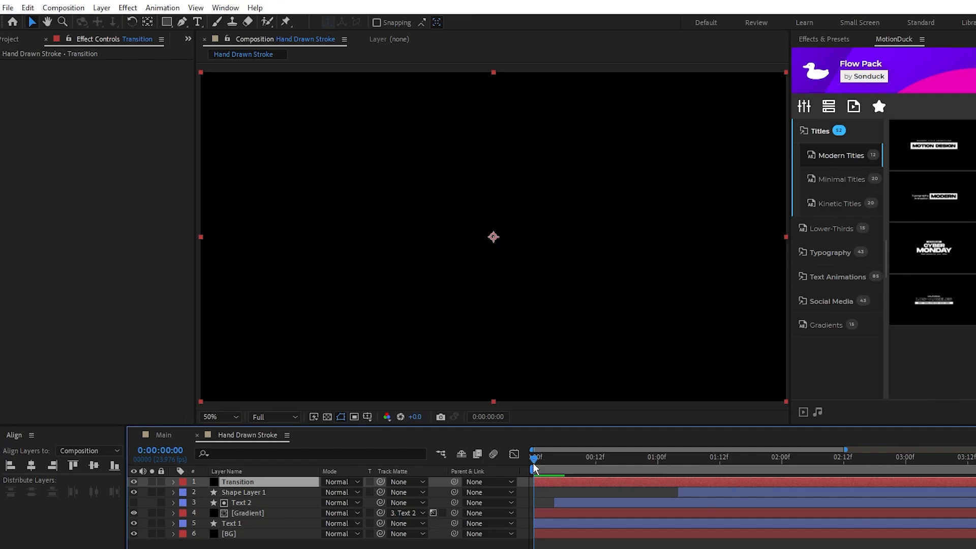
{"action": "left_click", "coordinate": [128, 7]}
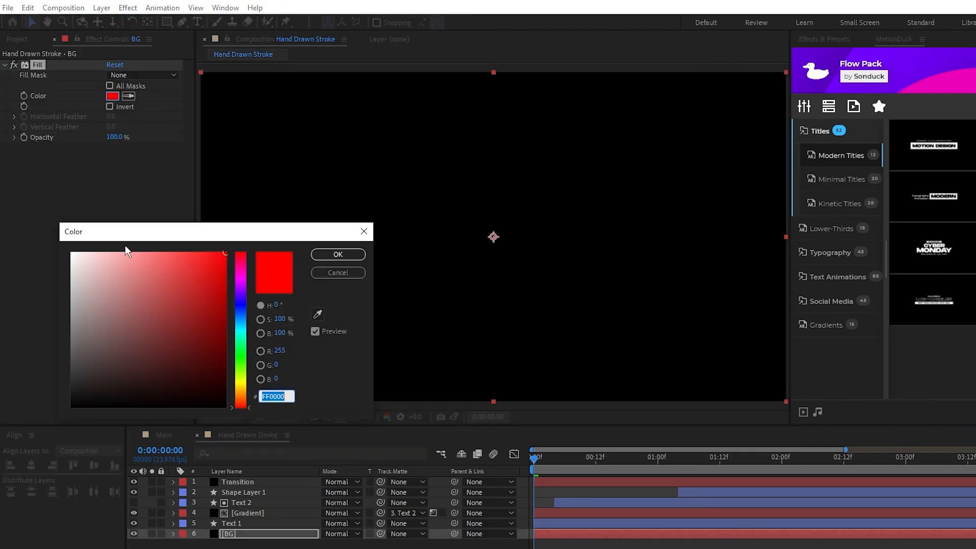
Step: Choose a dark colour for the BG layer's Fill effect
{"action": "left_click", "coordinate": [71, 378]}
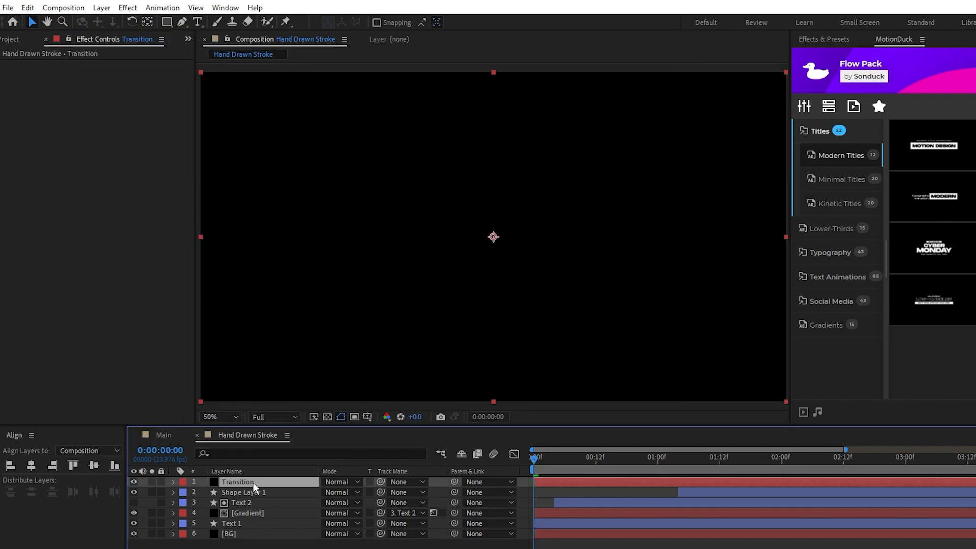
Step: Keyframe Transition's Position from 0:00 to 960,1624 at 1:06 and apply Easy Ease
{"action": "left_click", "coordinate": [173, 481]}
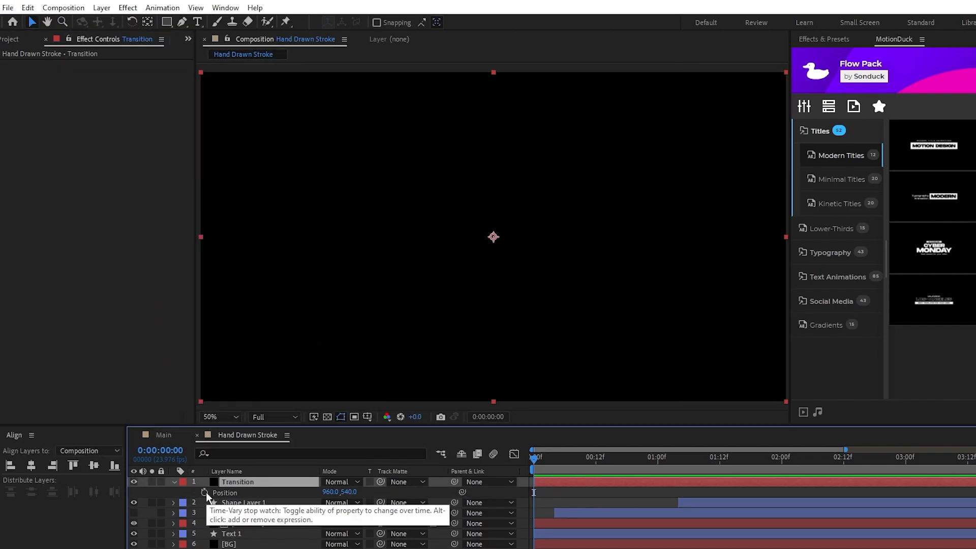
{"action": "left_click", "coordinate": [206, 492]}
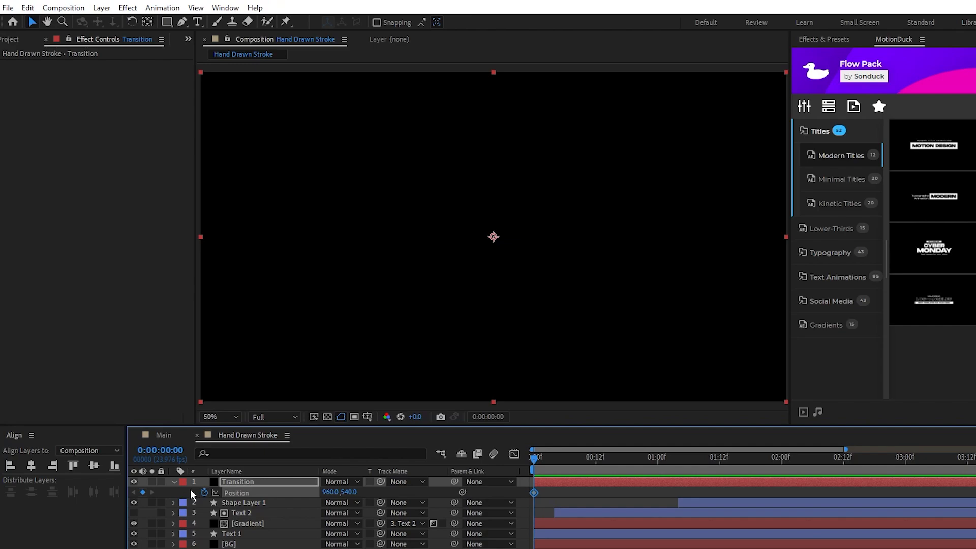
{"action": "left_click", "coordinate": [689, 457]}
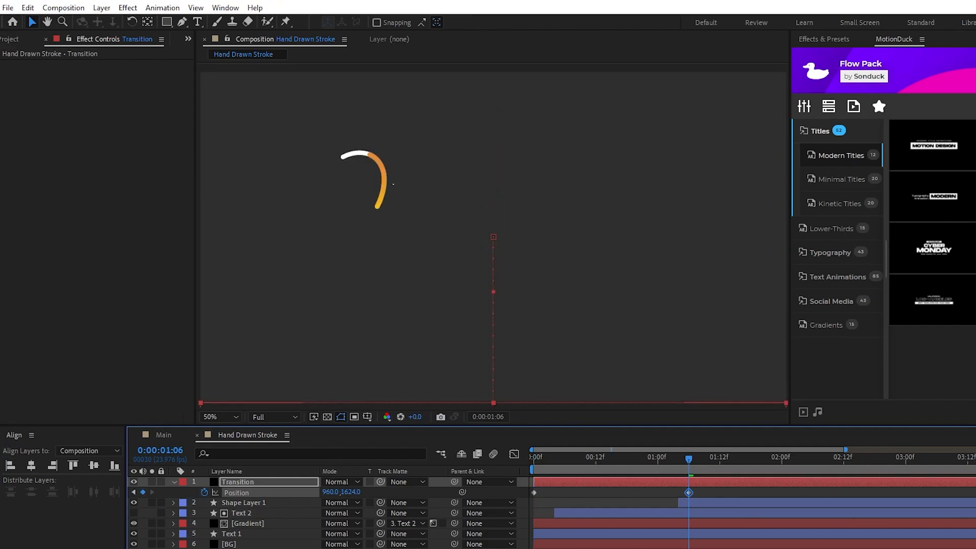
{"action": "left_click", "coordinate": [534, 493]}
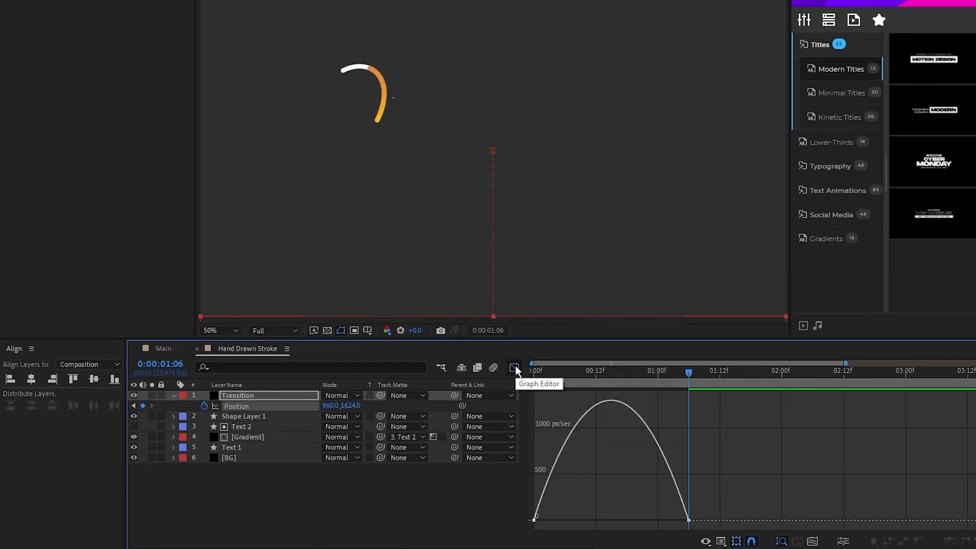
{"action": "left_click", "coordinate": [515, 368]}
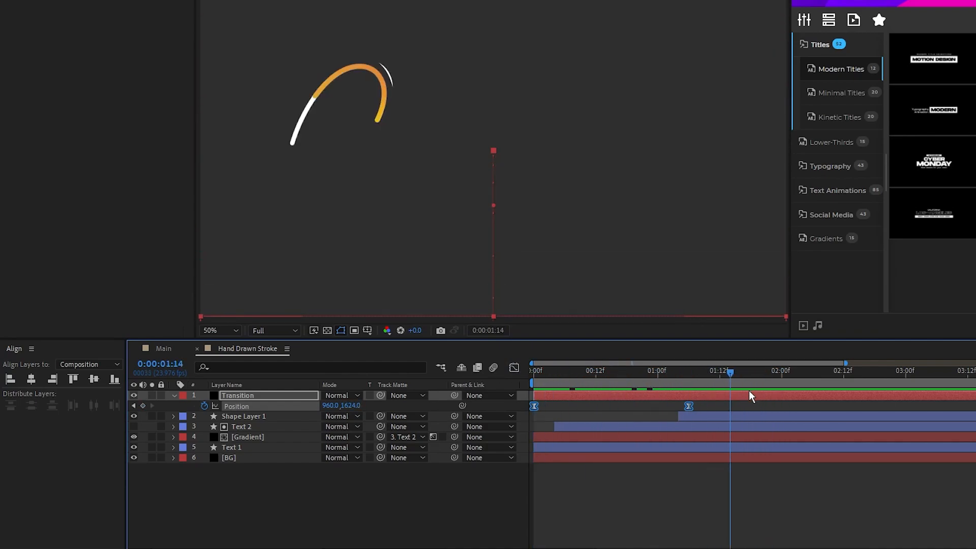
{"action": "left_click", "coordinate": [101, 4]}
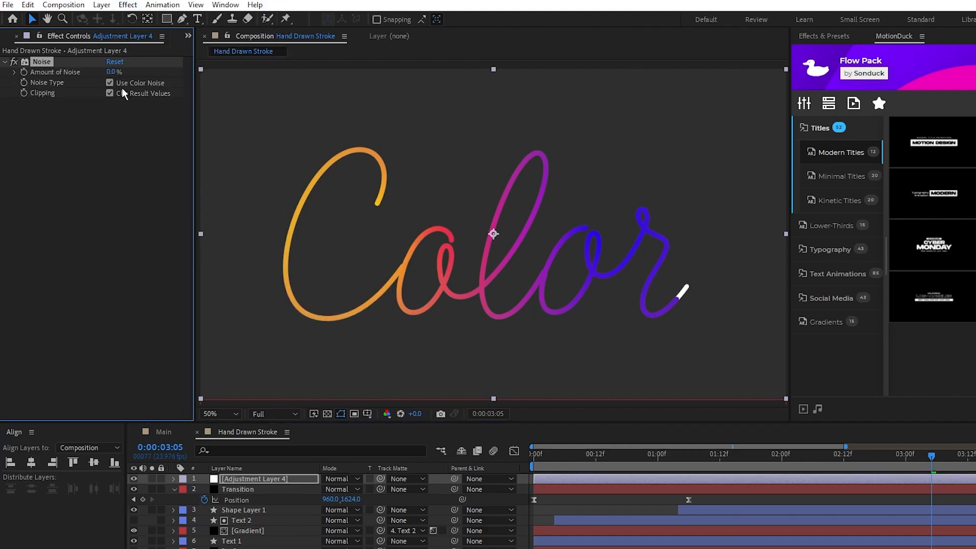
Step: Uncheck Use Color Noise so the 7% Noise grain renders monochrome
{"action": "left_click", "coordinate": [110, 83]}
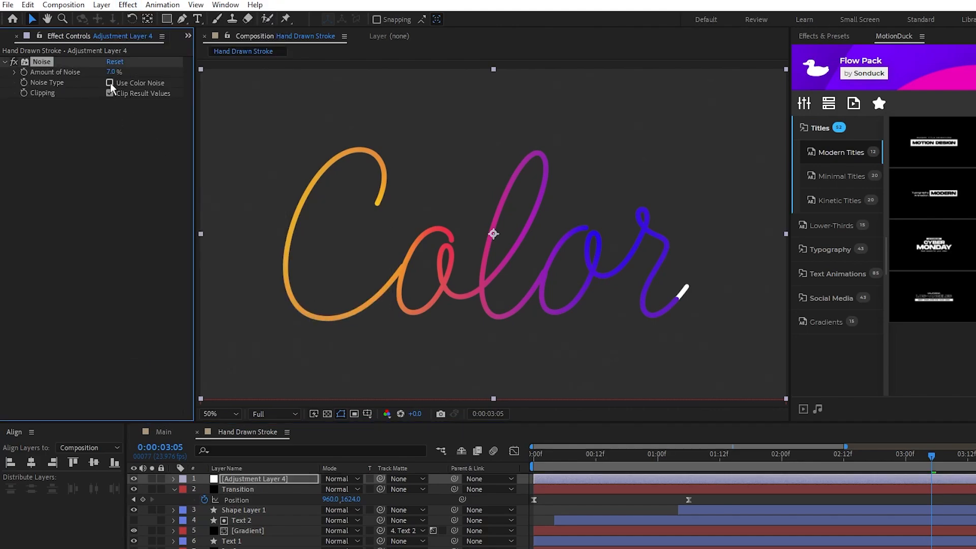